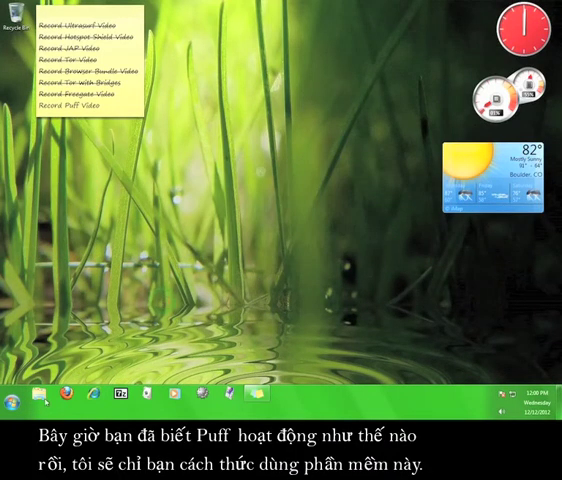
Launch Firefox from the taskbar so the Google home page appears.
left_click(68, 396)
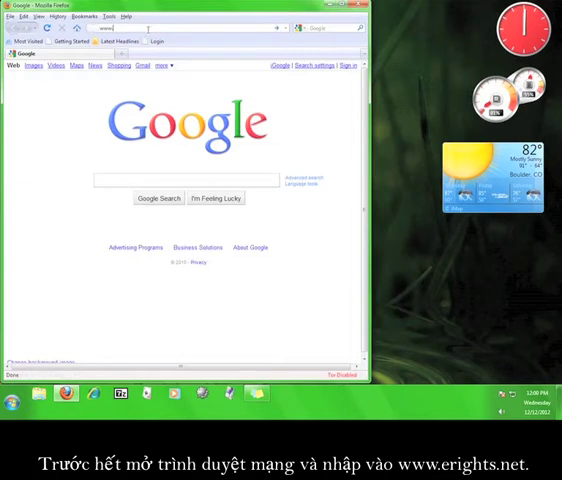
type("www.erights.net/")
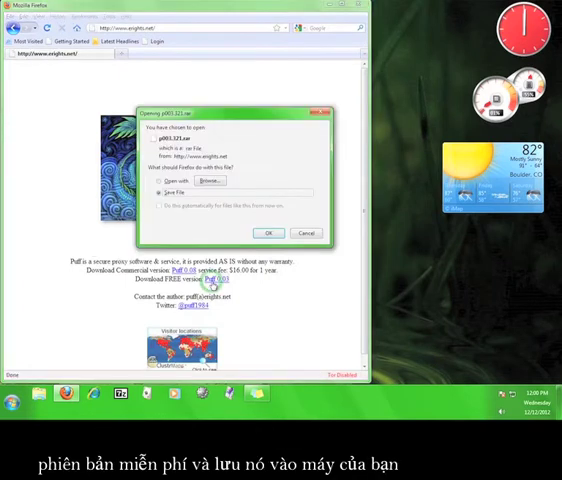
left_click(268, 232)
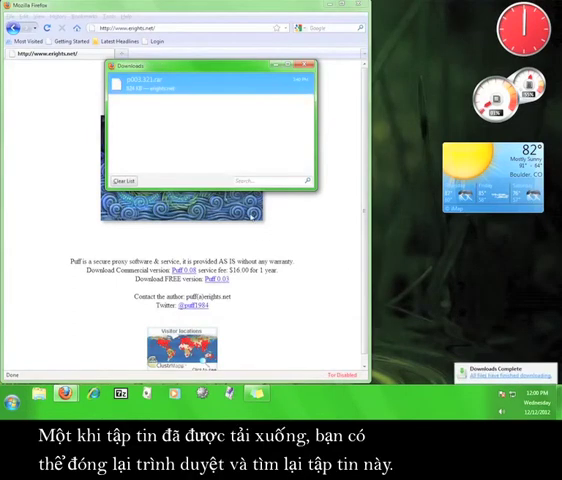
Close the browser, locate the Puff zip in Downloads and extract it with 7-Zip.
left_click(308, 68)
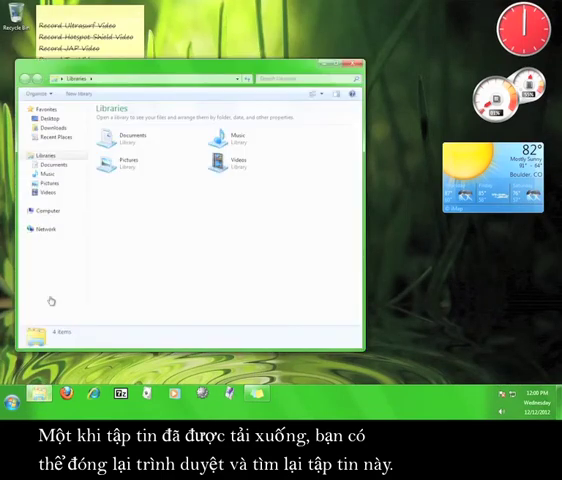
left_click(44, 128)
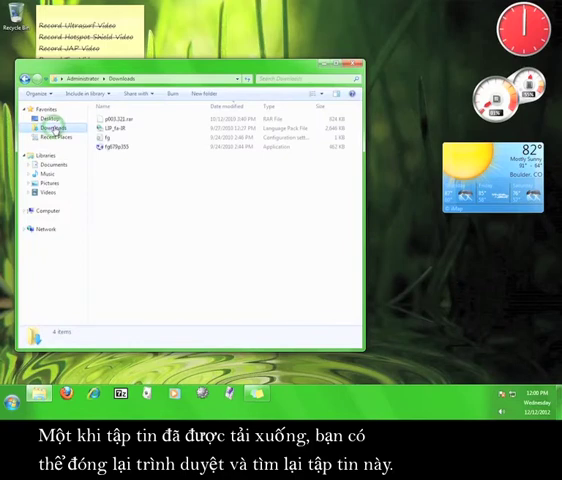
left_click(120, 116)
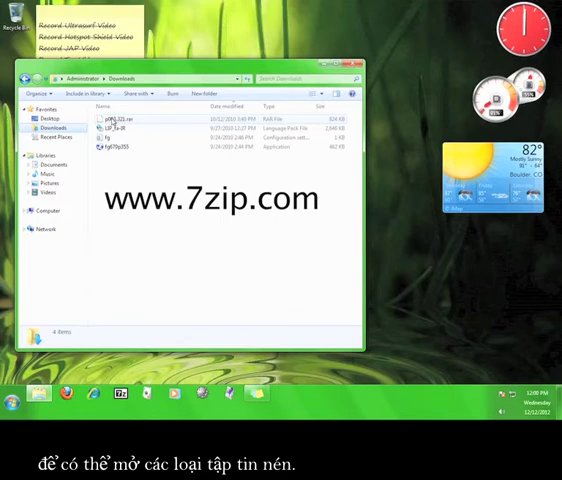
right_click(110, 118)
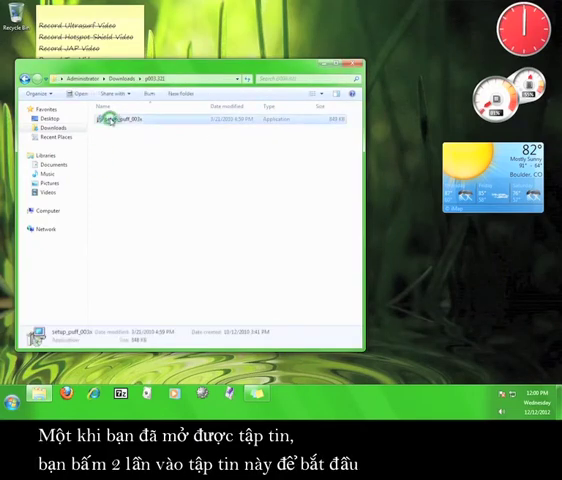
Run setup_puff.exe with default location and Start Menu folder, desktop icon enabled, and install.
double_click(130, 116)
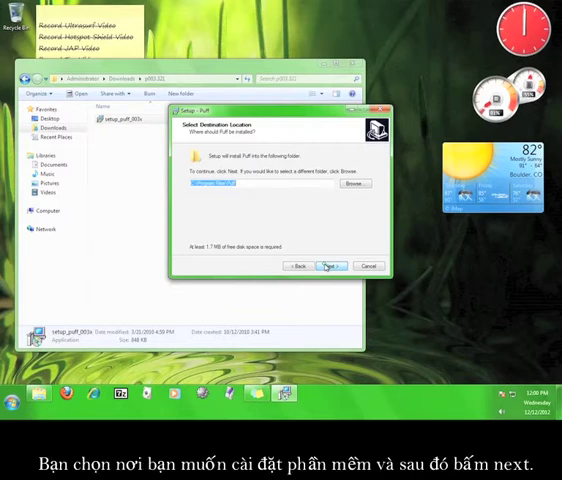
left_click(328, 266)
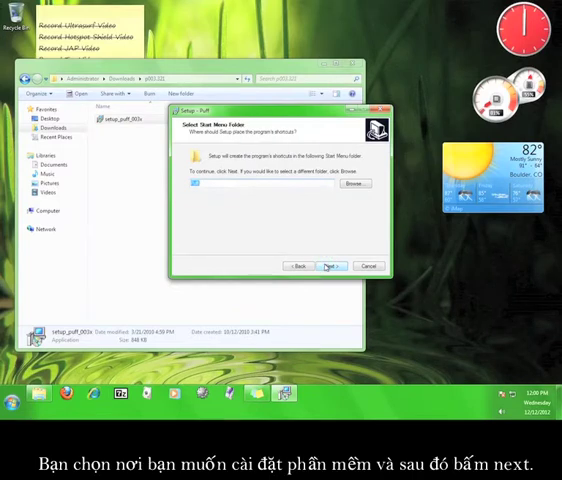
left_click(324, 266)
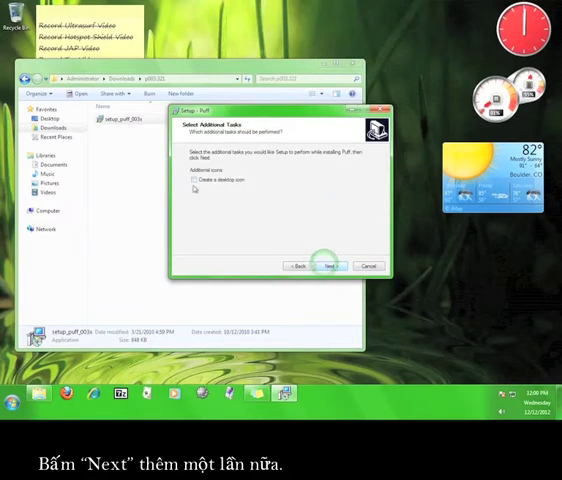
left_click(194, 180)
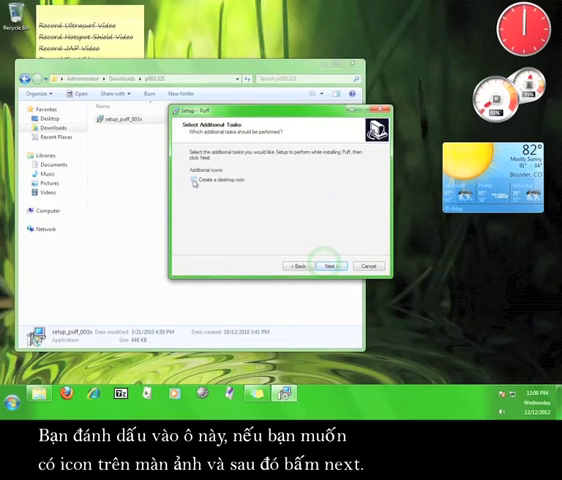
left_click(194, 184)
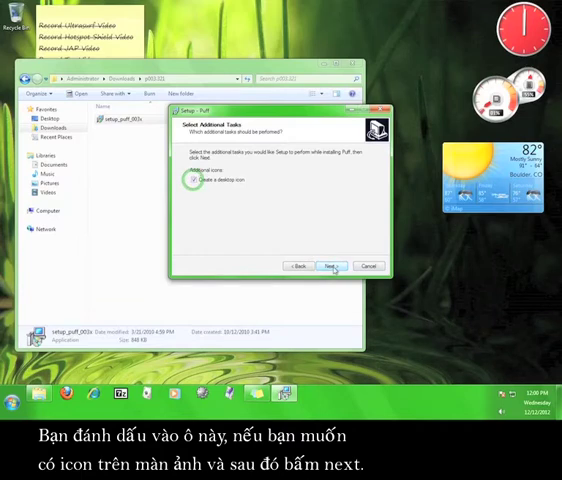
left_click(336, 268)
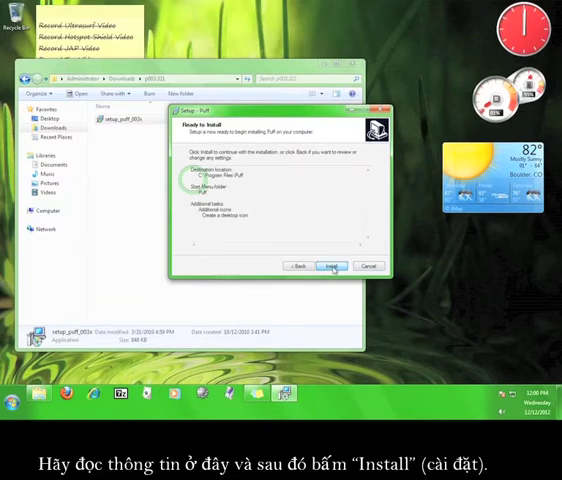
left_click(332, 266)
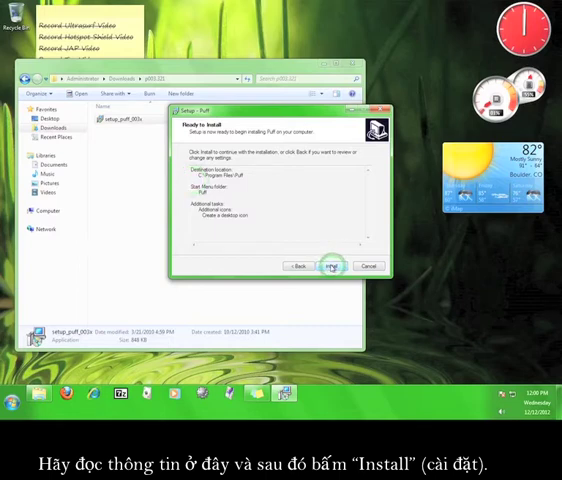
left_click(330, 266)
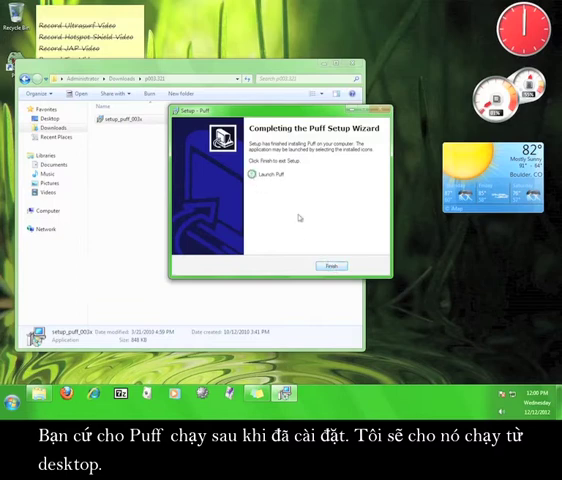
Finish the setup wizard and start Puff, showing its main window not yet connected.
left_click(330, 266)
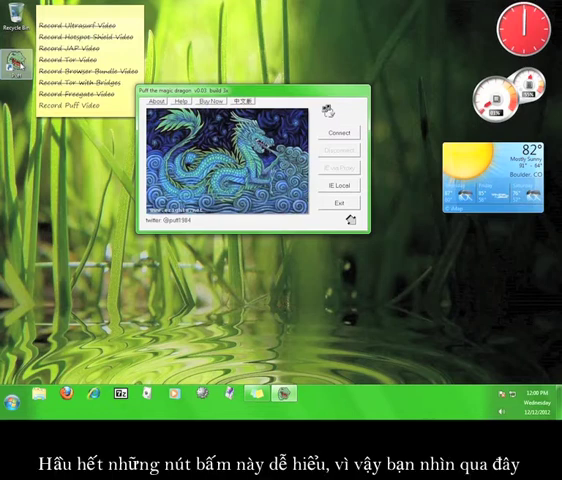
mouse_move(38, 64)
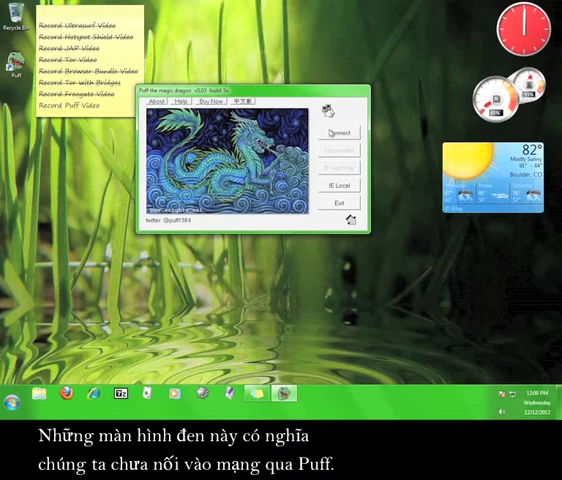
Connect Puff to its proxy service and launch a browser through the proxy.
left_click(330, 130)
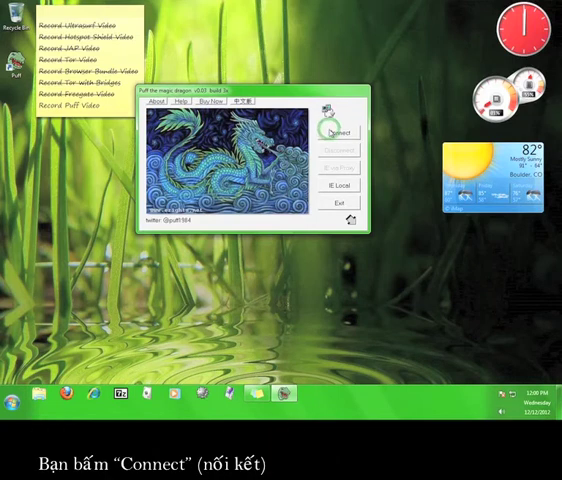
left_click(340, 130)
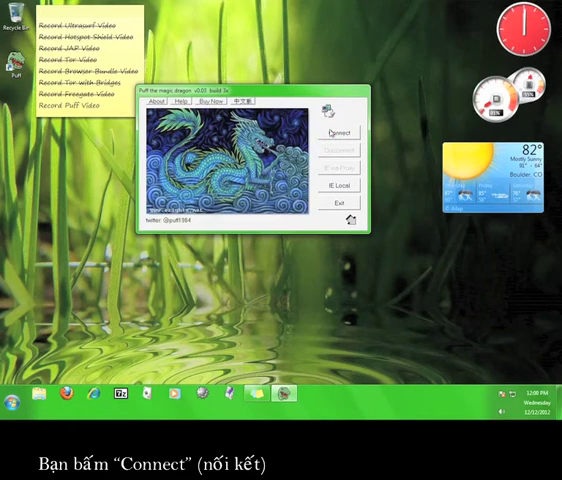
left_click(340, 136)
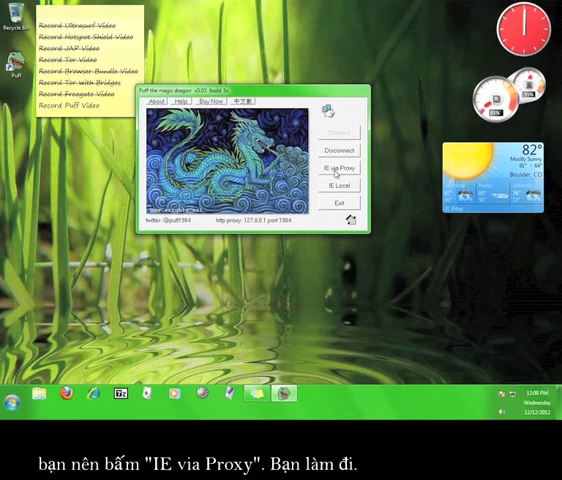
left_click(340, 160)
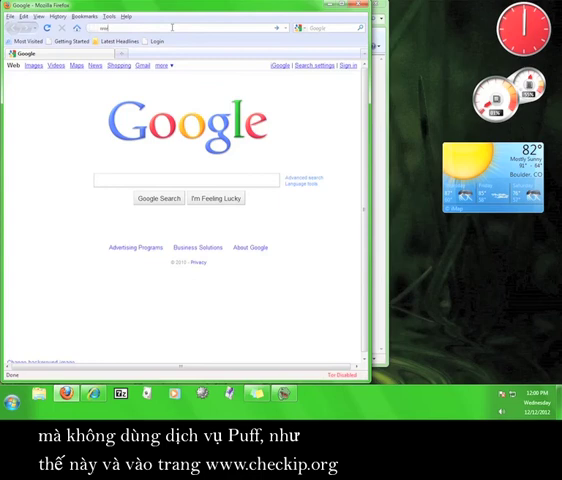
type("www.checkip.org")
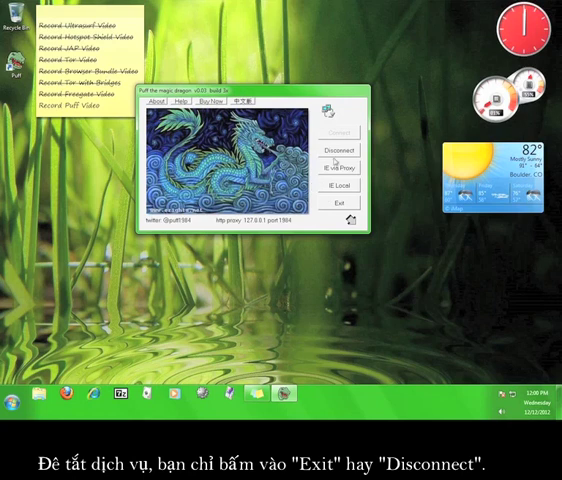
left_click(340, 148)
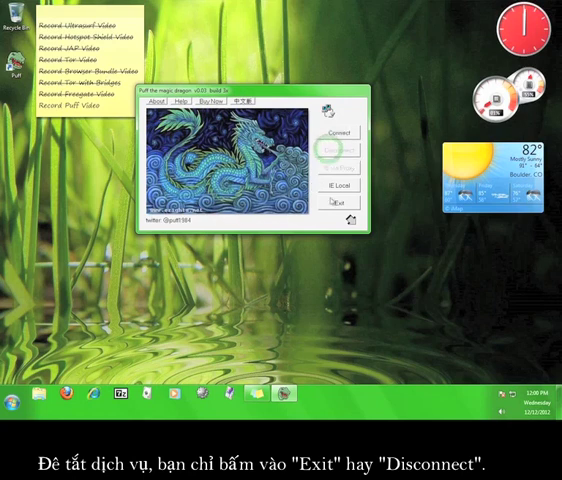
left_click(336, 202)
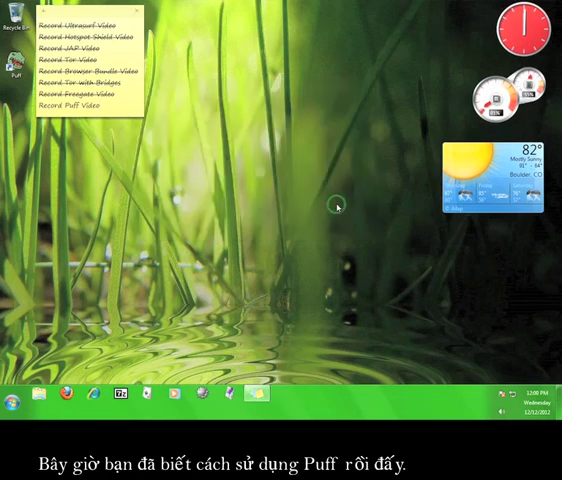